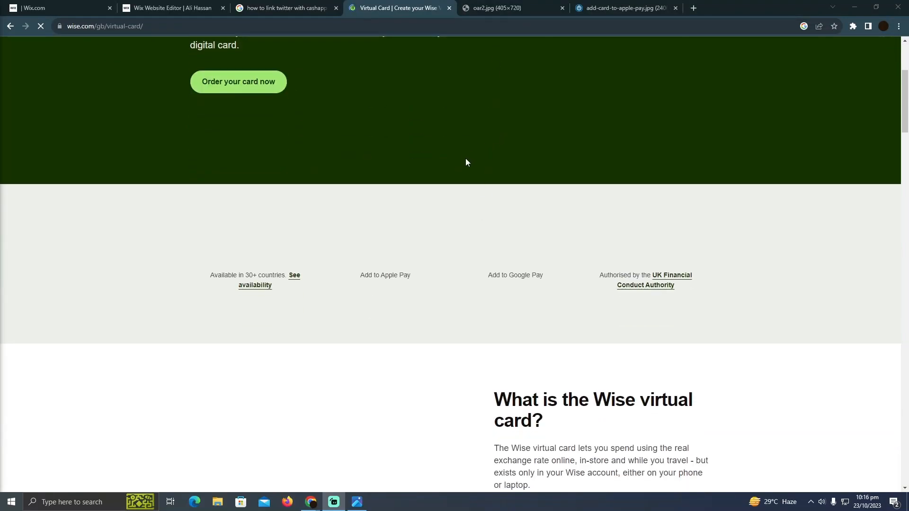
# Switch to the oar2.jpg tab showing the Wise app's virtual card screen.
pyautogui.scroll(-3)
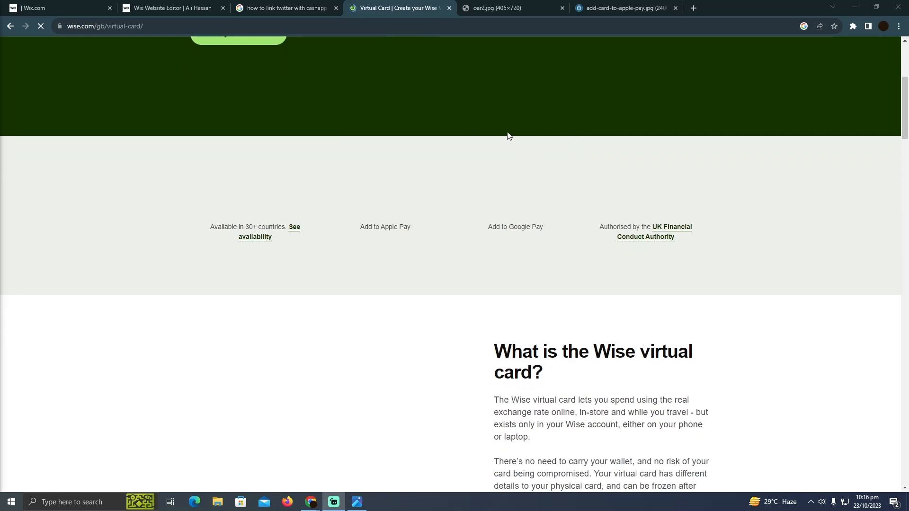
pyautogui.scroll(3)
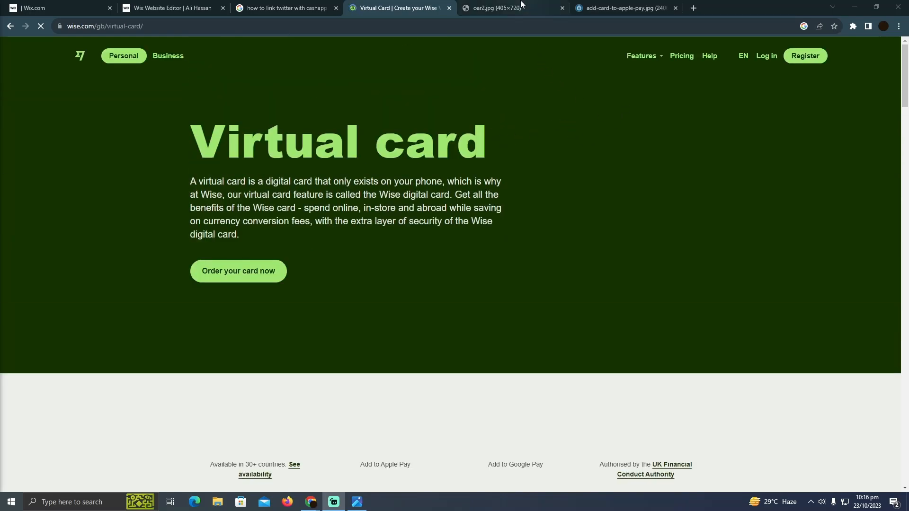
pyautogui.click(496, 8)
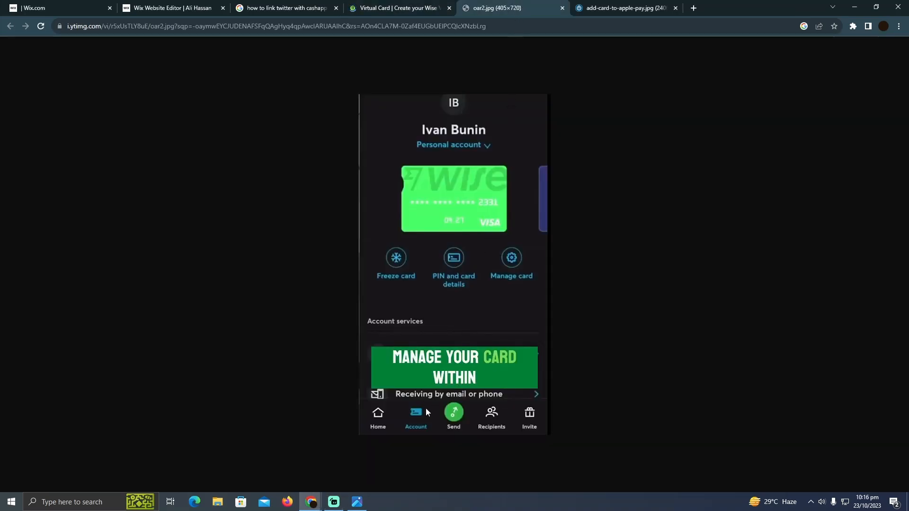
pyautogui.moveTo(407, 263)
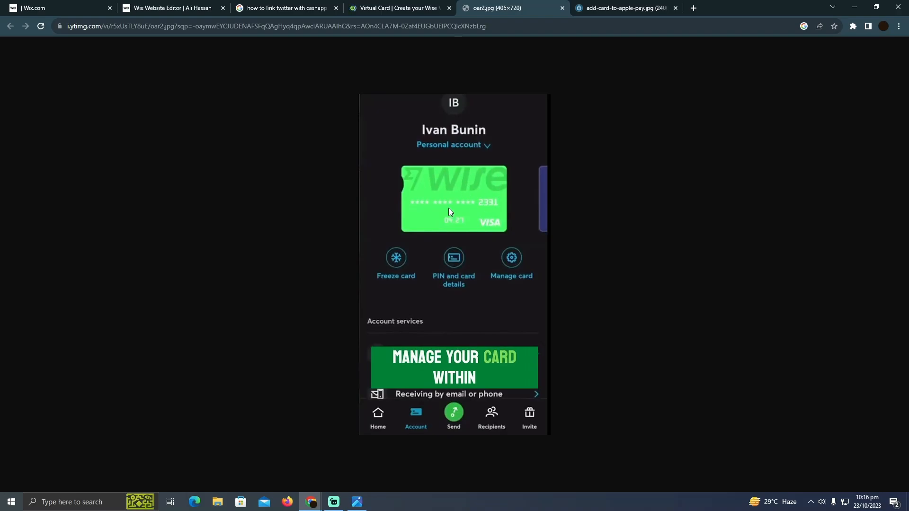
pyautogui.moveTo(457, 204)
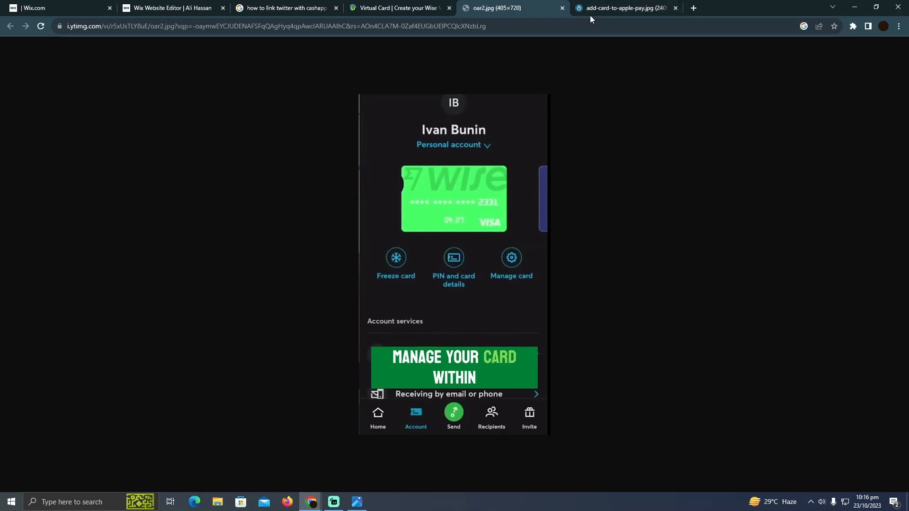
# Compare the oar2.jpg Wise image, settling on the add-card-to-apple-pay.jpg Wallet screens.
pyautogui.click(623, 7)
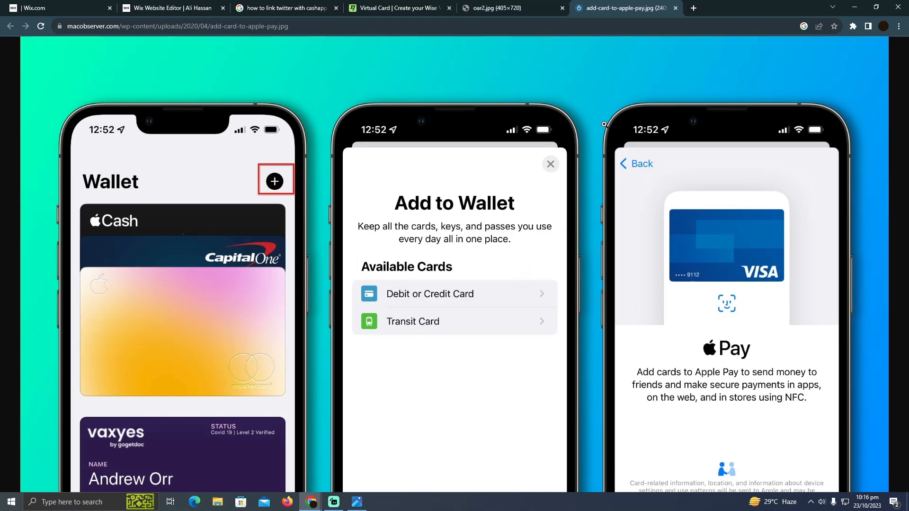
pyautogui.click(496, 8)
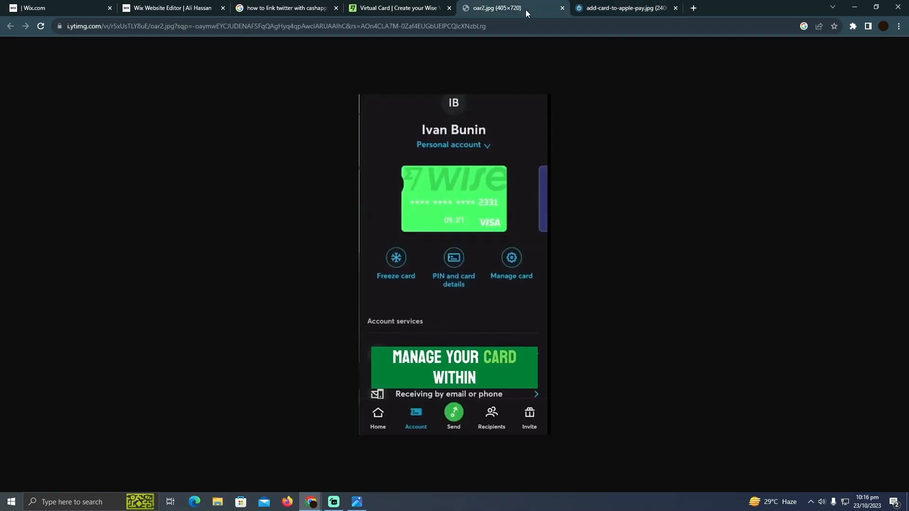
pyautogui.moveTo(477, 210)
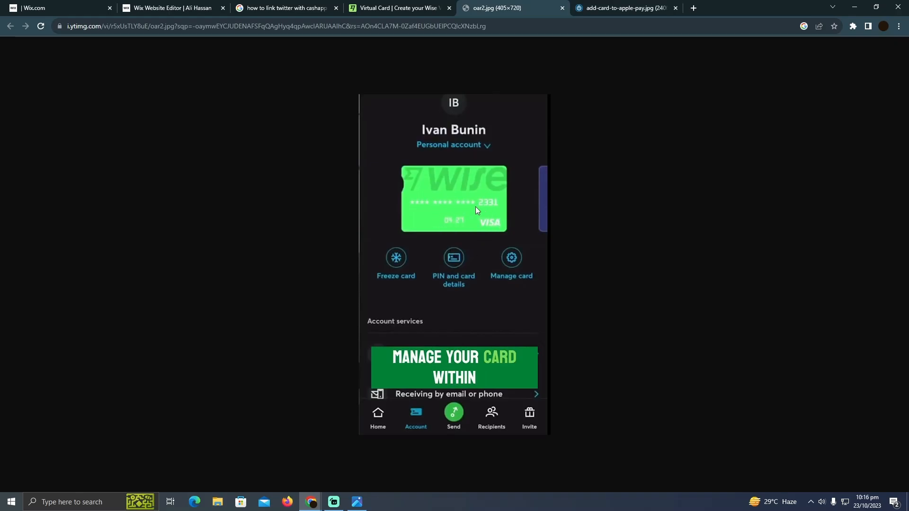
pyautogui.click(623, 8)
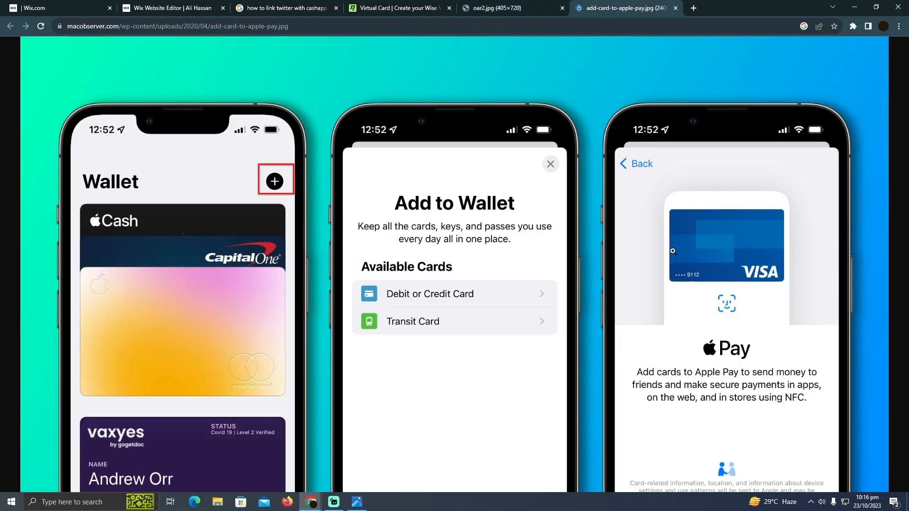
pyautogui.moveTo(494, 331)
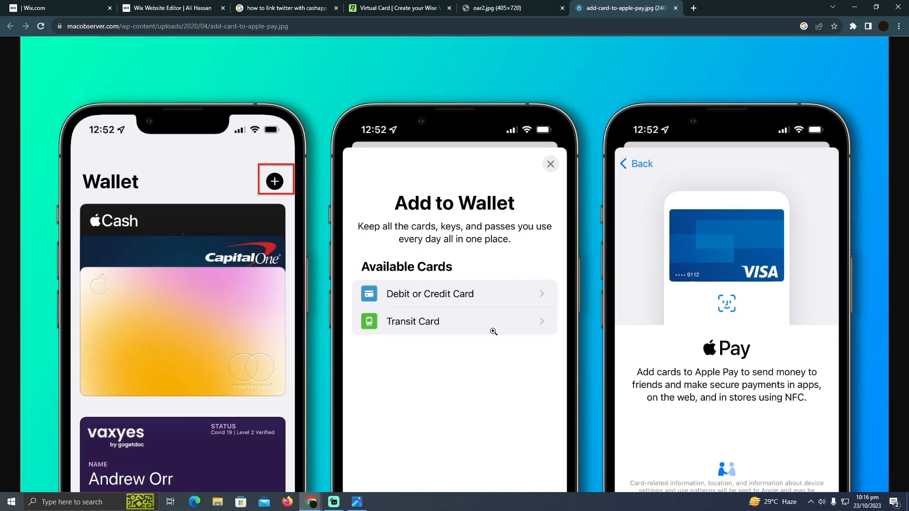
pyautogui.moveTo(182, 292)
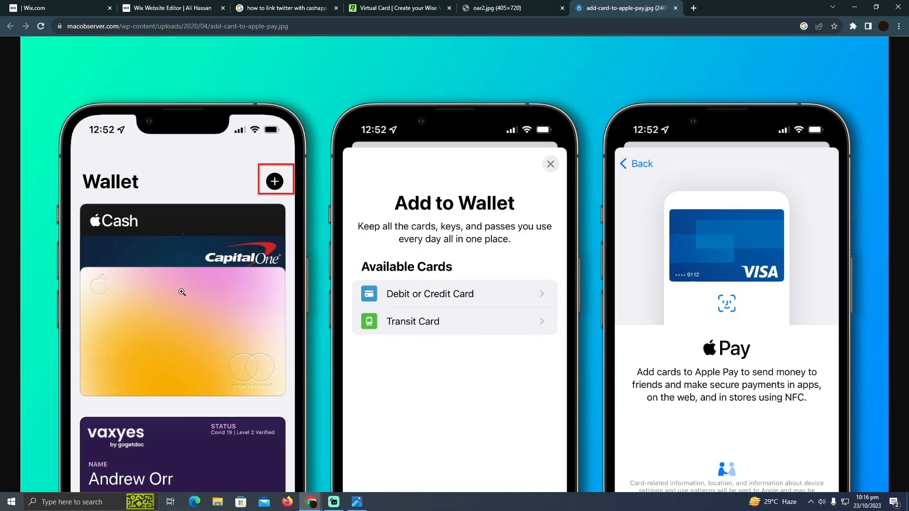